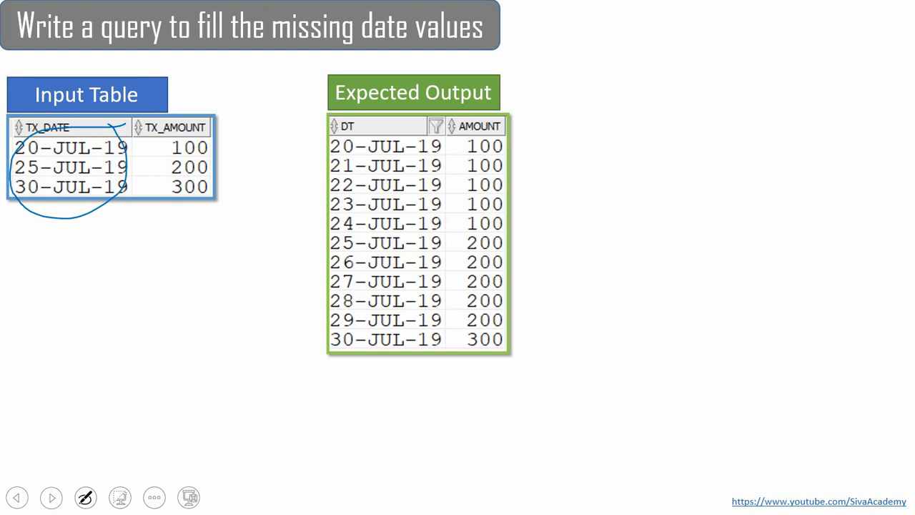
Circle the input dates and link each amount, including 30-JUL-19, to the Expected Output rows
{"action": "left_click_drag", "start_coordinate": [229, 136], "coordinate": [243, 186]}
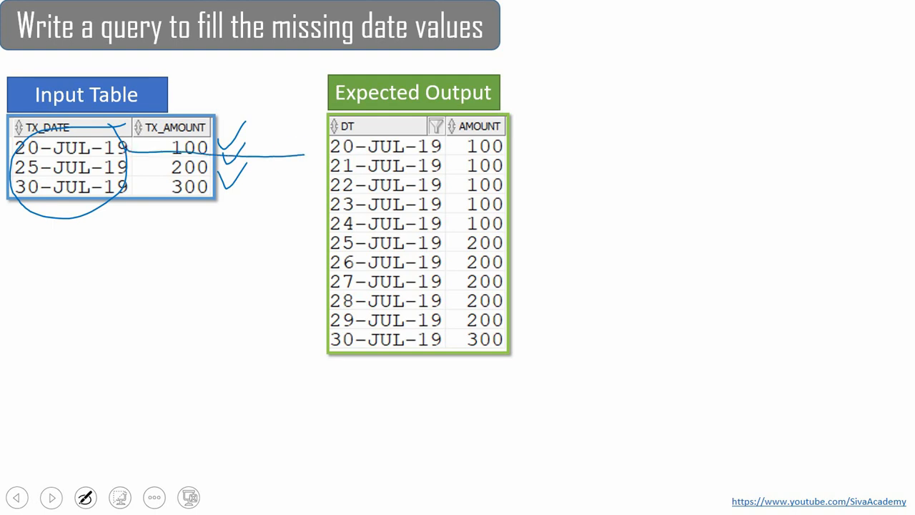
{"action": "left_click_drag", "start_coordinate": [129, 186], "coordinate": [306, 327]}
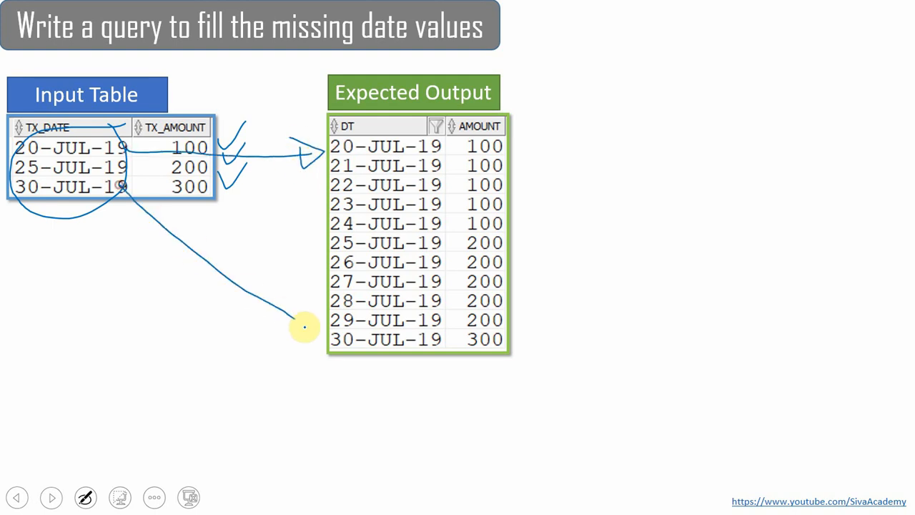
{"action": "left_click_drag", "start_coordinate": [300, 325], "coordinate": [315, 336]}
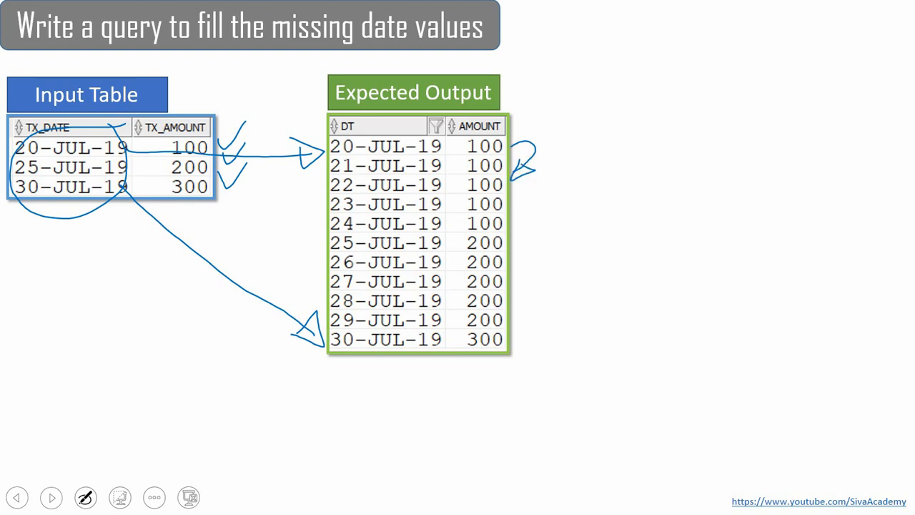
Mark and bracket the five repeated 100 amounts running down the output table
{"action": "left_click_drag", "start_coordinate": [464, 143], "coordinate": [465, 236]}
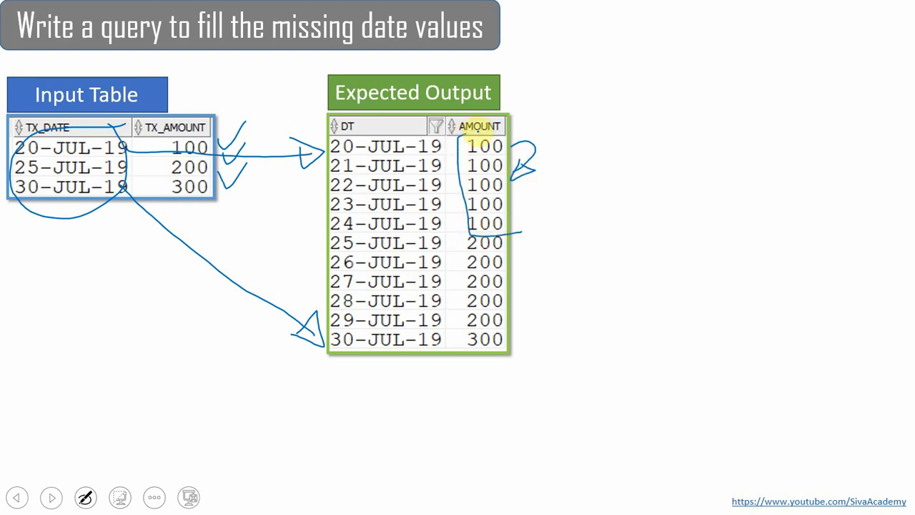
{"action": "left_click_drag", "start_coordinate": [508, 140], "coordinate": [507, 236]}
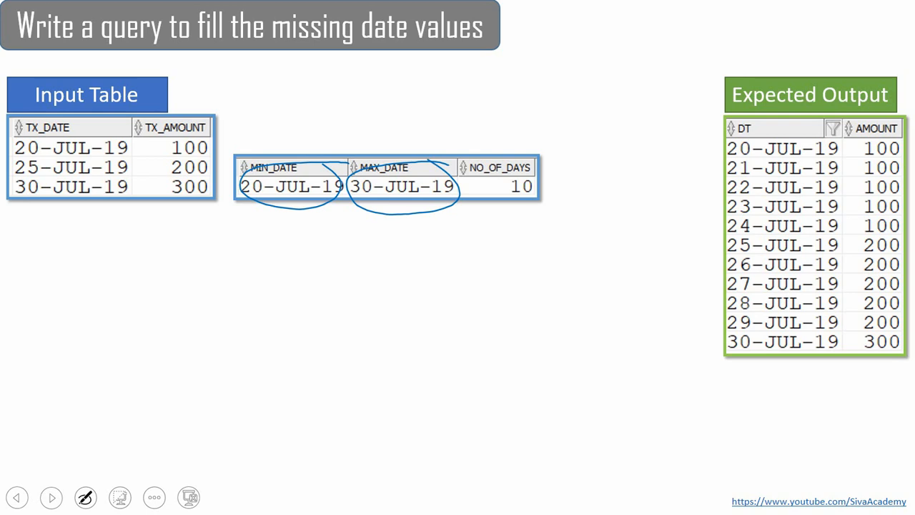
Circle MIN_DATE, MAX_DATE and the NO_OF_DAYS value 10 on the slide
{"action": "left_click_drag", "start_coordinate": [500, 175], "coordinate": [544, 200]}
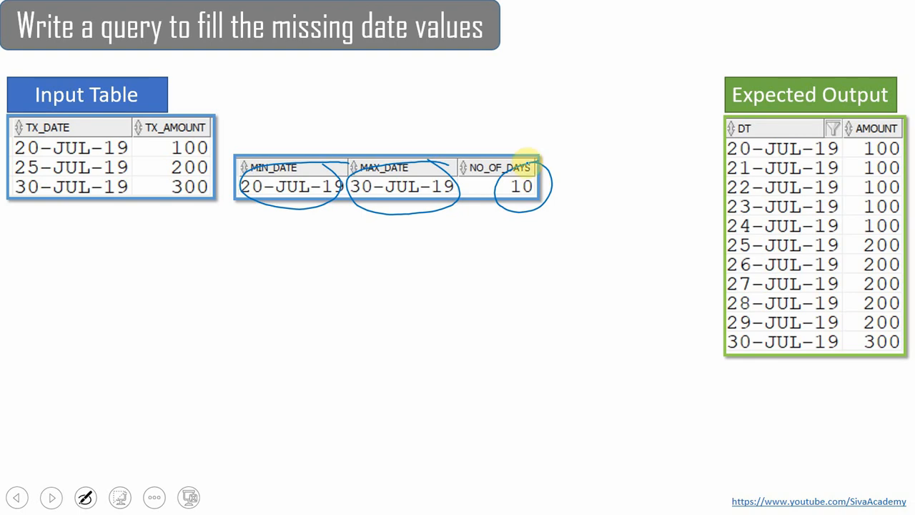
{"action": "left_click_drag", "start_coordinate": [540, 175], "coordinate": [607, 125]}
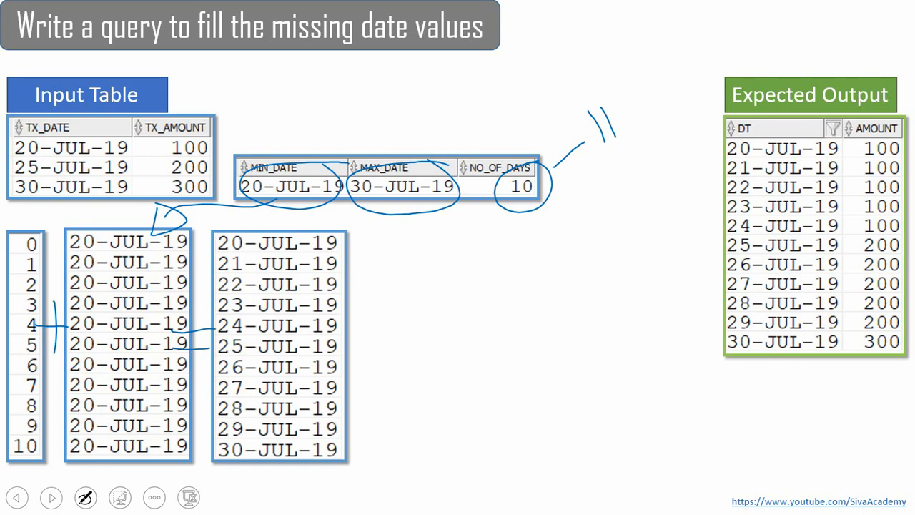
Draw an arrow linking the 0–10 offsets and repeated 20-JUL-19 to the generated dates
{"action": "left_click_drag", "start_coordinate": [228, 129], "coordinate": [286, 72]}
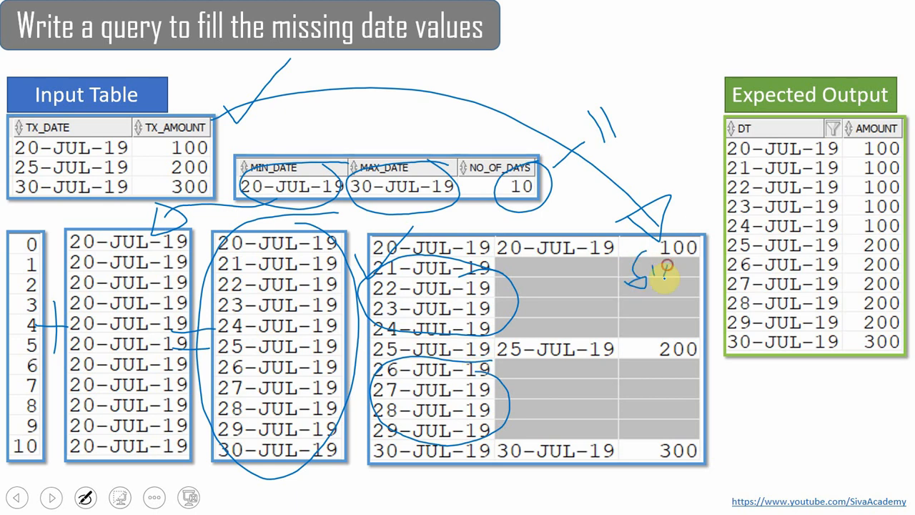
Draw an arrow showing 100 carrying down into the blank joined rows
{"action": "left_click_drag", "start_coordinate": [651, 272], "coordinate": [694, 293]}
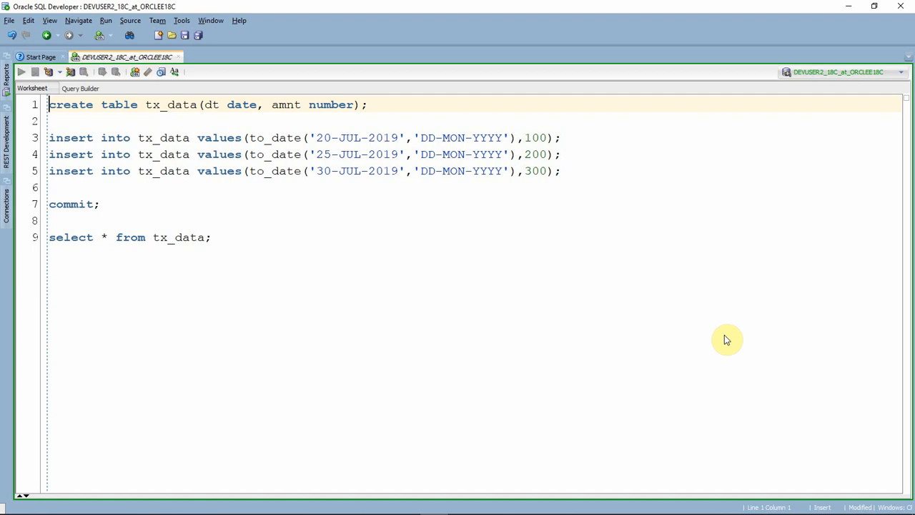
Create tx_data, insert the three dated amounts and select its rows to confirm them
{"action": "left_click", "coordinate": [23, 72]}
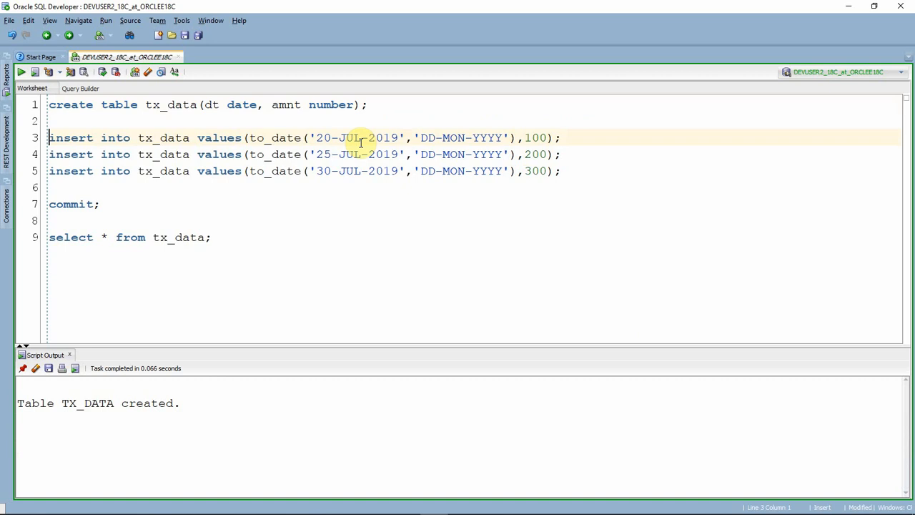
{"action": "left_click", "coordinate": [40, 70]}
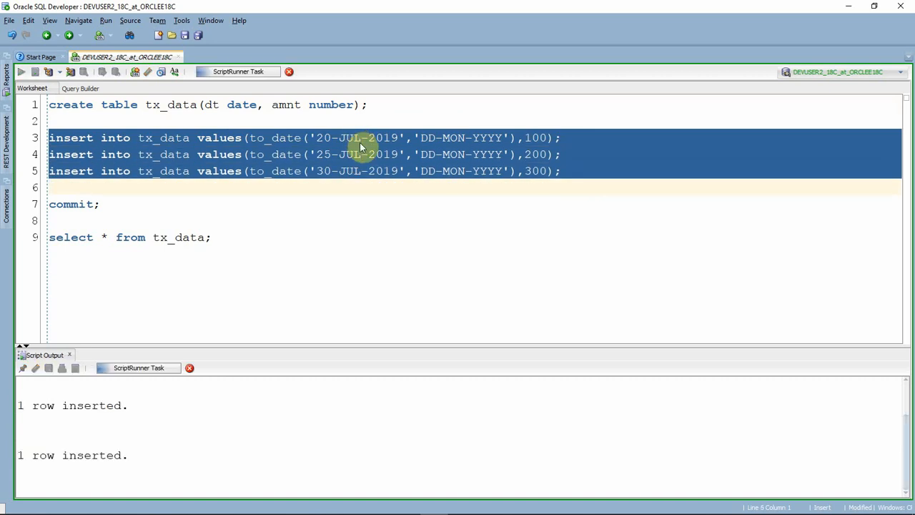
{"action": "left_click", "coordinate": [21, 72]}
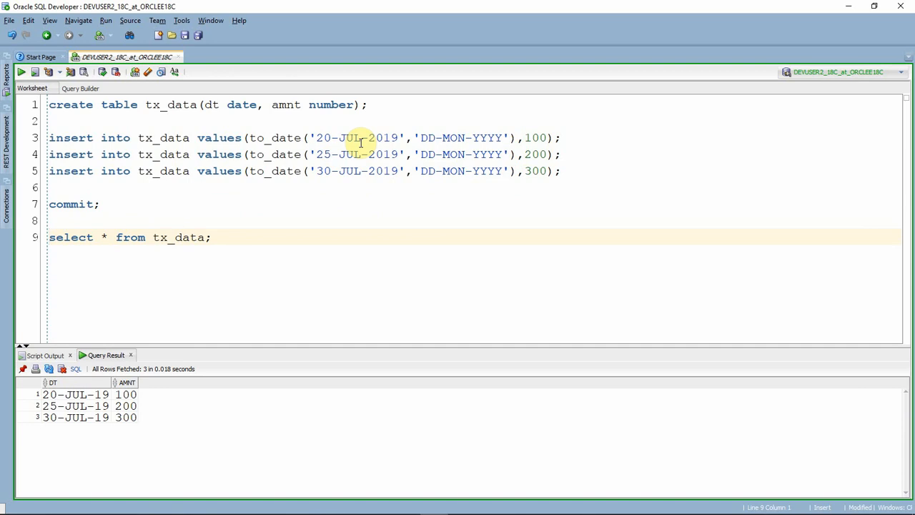
{"action": "mouse_move", "coordinate": [196, 94]}
{"action": "type", "text": "fr"}
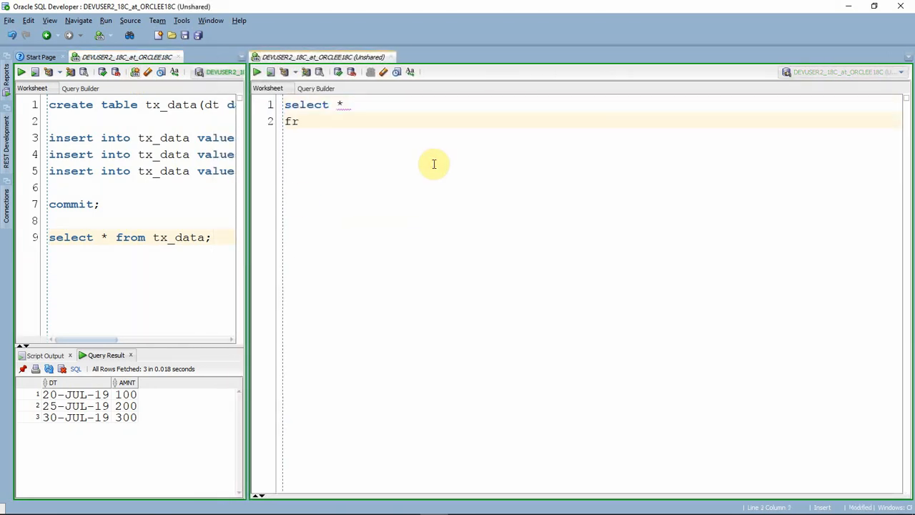
Run SELECT * FROM tx_data; in the second worksheet
{"action": "type", "text": "om"}
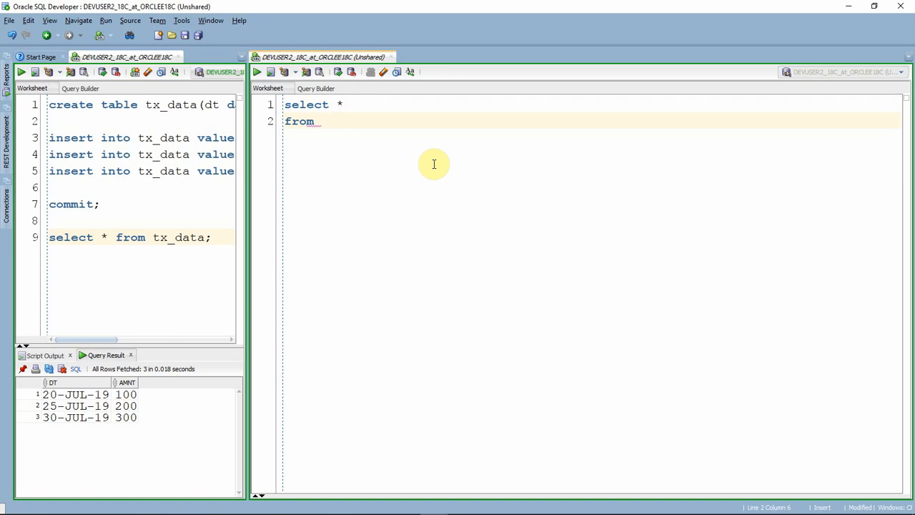
{"action": "type", "text": "tx_data;"}
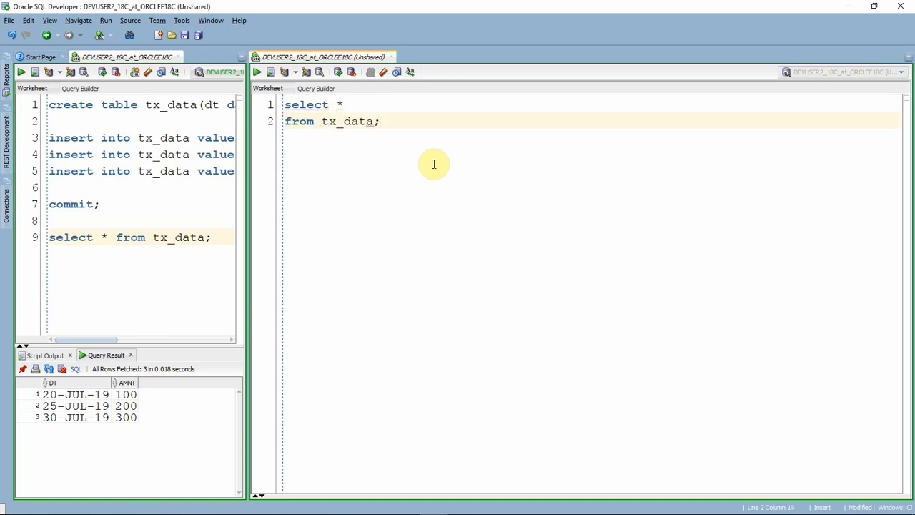
{"action": "left_click", "coordinate": [262, 71]}
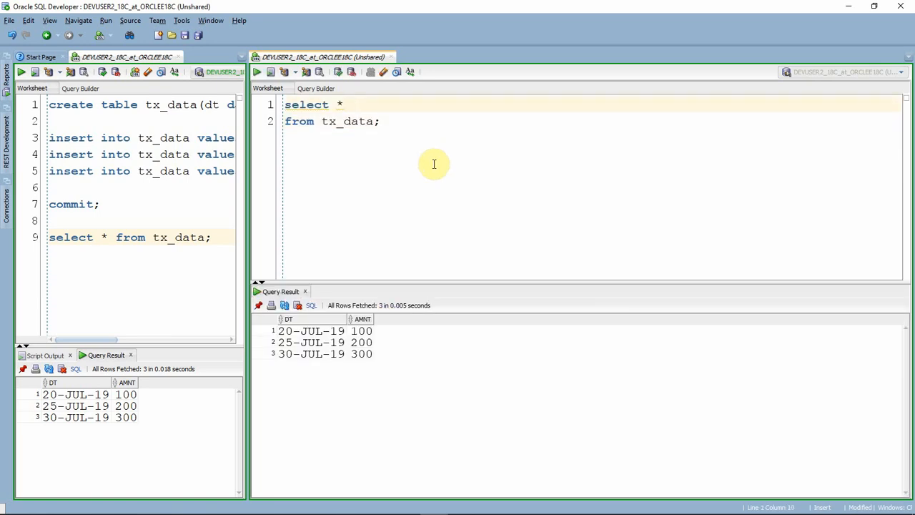
Query min(dt), max(dt) and max(dt) - min(dt) from tx_data, returning the 10-day range
{"action": "type", "text": "min(dt),"}
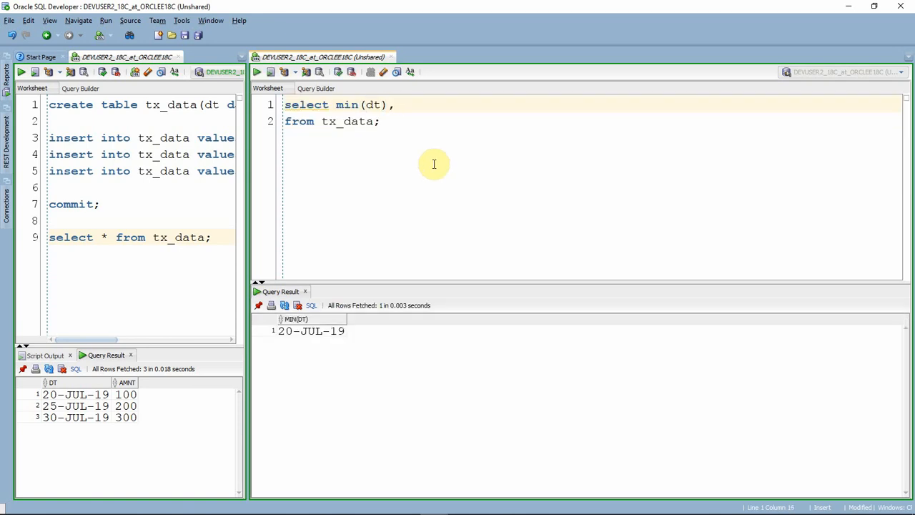
{"action": "type", "text": "max"}
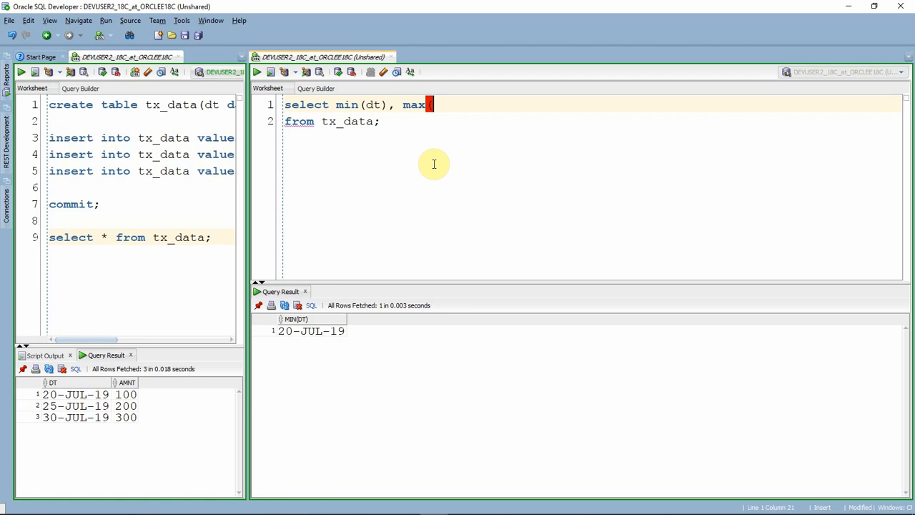
{"action": "type", "text": "(dt),"}
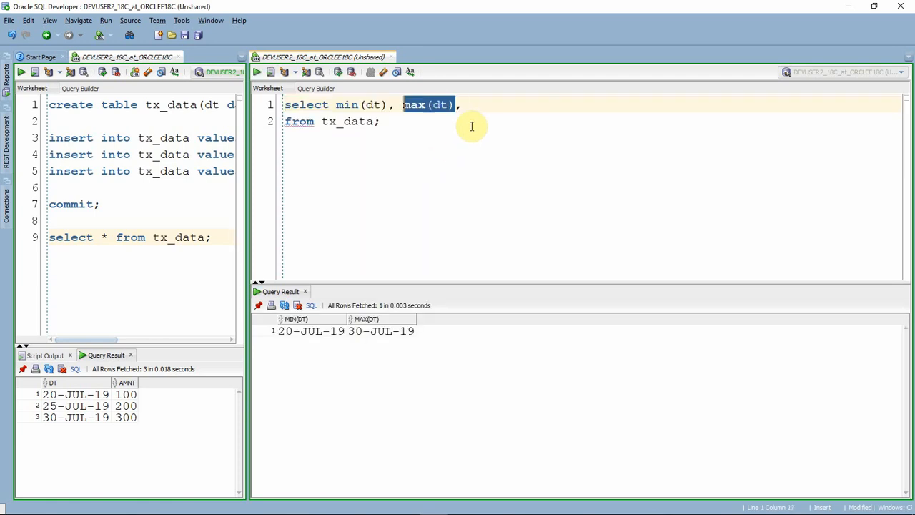
{"action": "type", "text": "max(dt) - min(dt"}
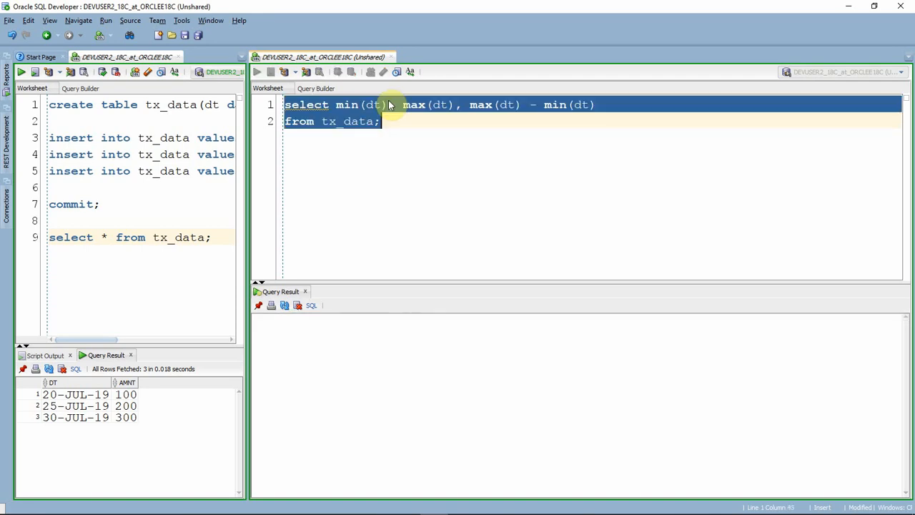
{"action": "left_click", "coordinate": [266, 72]}
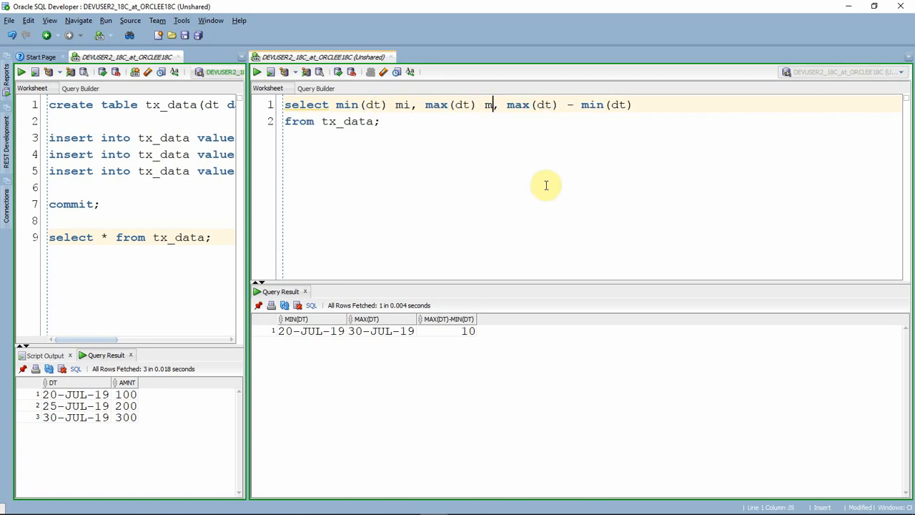
Alias the date-range columns as mi, mx and num
{"action": "type", "text": "x"}
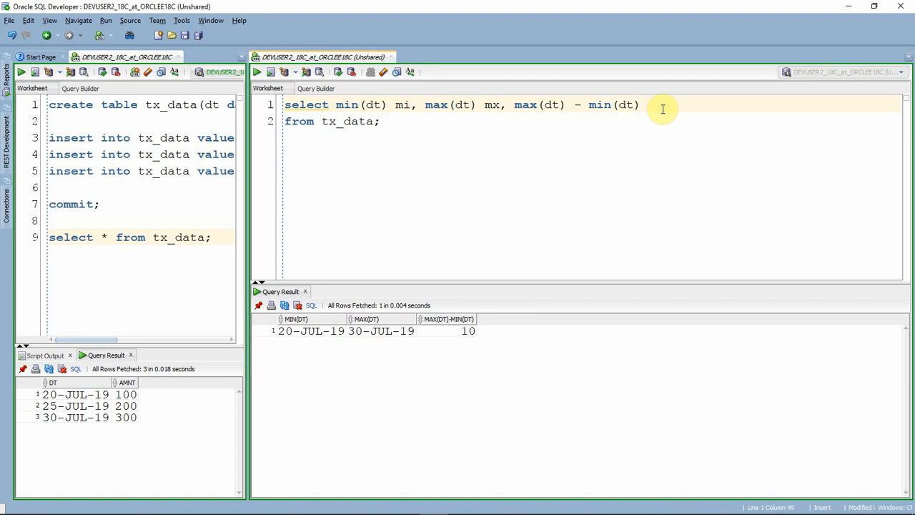
{"action": "type", "text": "num"}
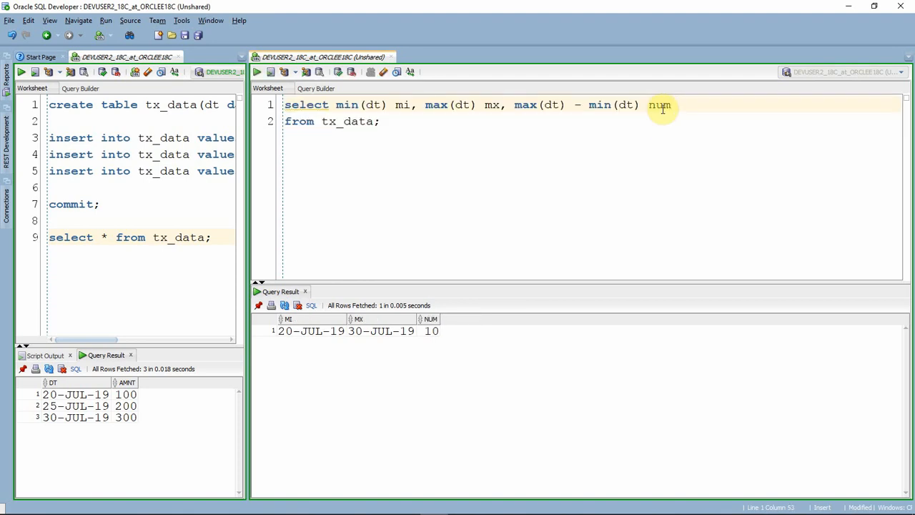
Wrap the range query as WITH d AS ( ... ) and select * from d
{"action": "type", "text": "with"}
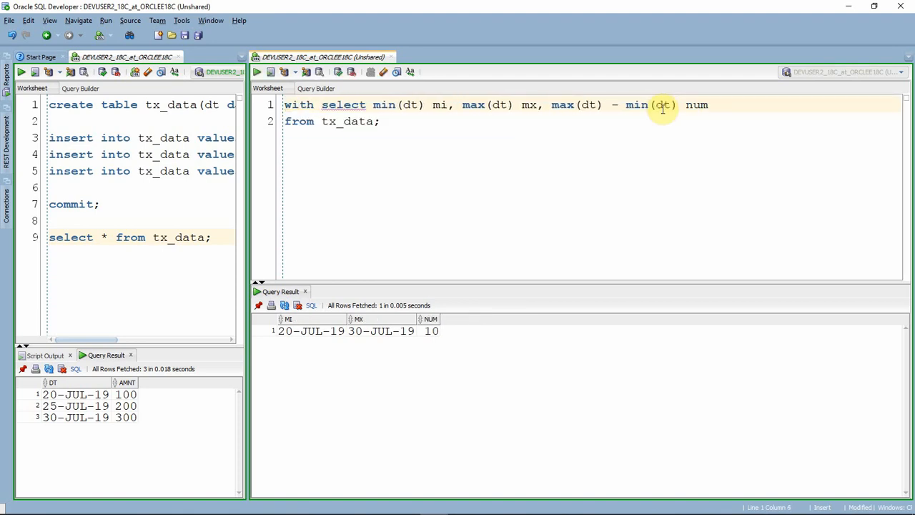
{"action": "type", "text": "d"}
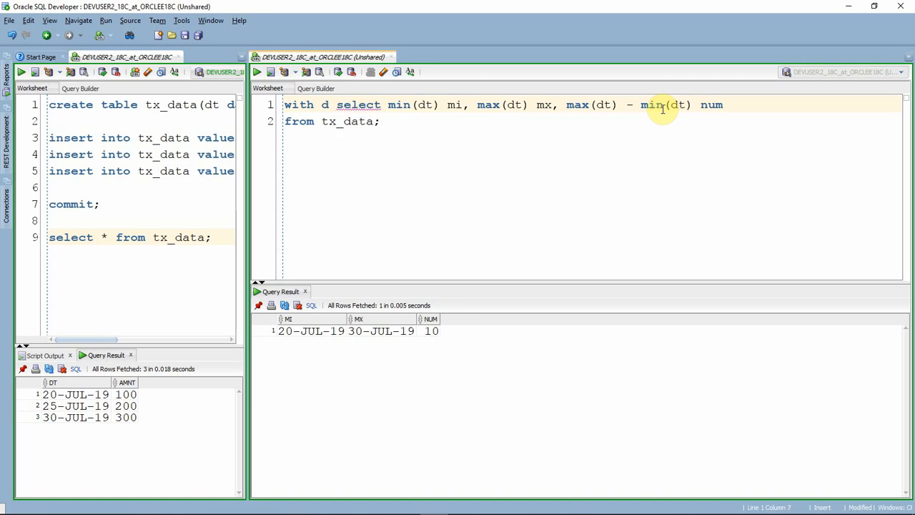
{"action": "type", "text": "as ("}
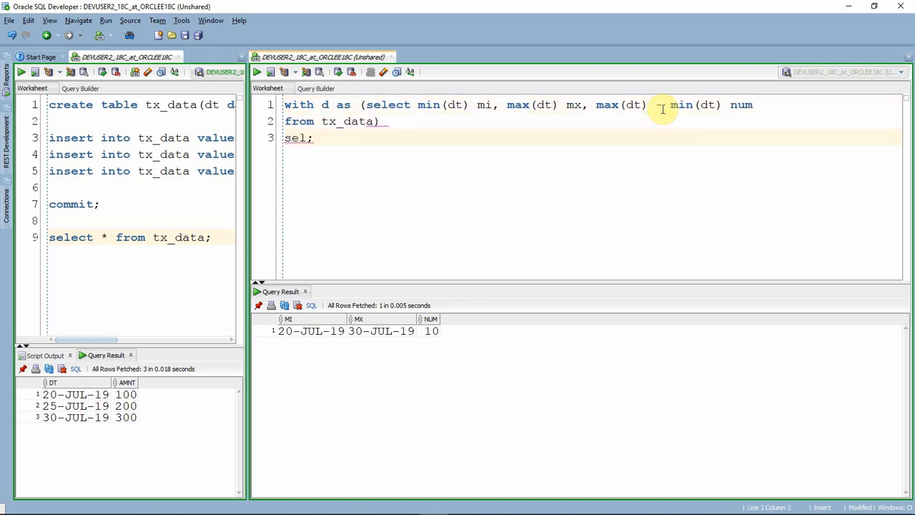
{"action": "type", "text": "select *"}
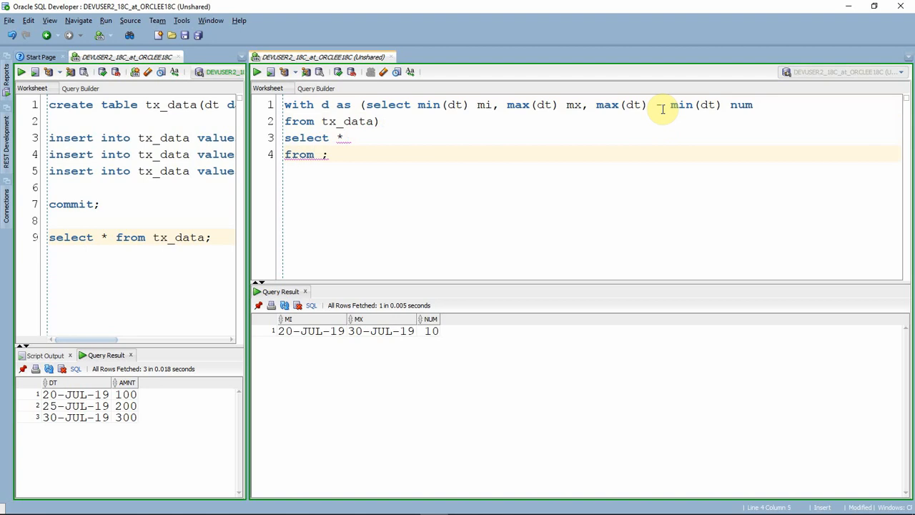
{"action": "type", "text": "d"}
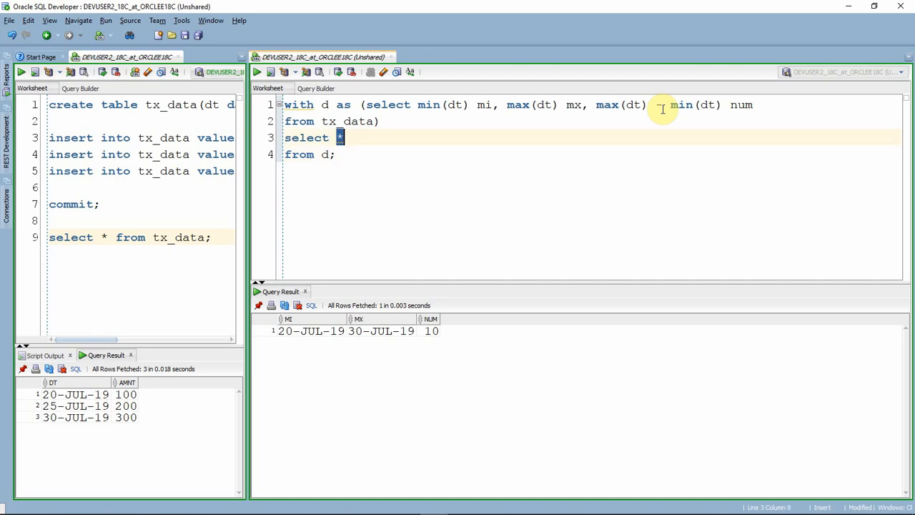
Select rownum from d connect by level <= 5 as a row generator
{"action": "type", "text": "rownum"}
{"action": "type", "text": "c;"}
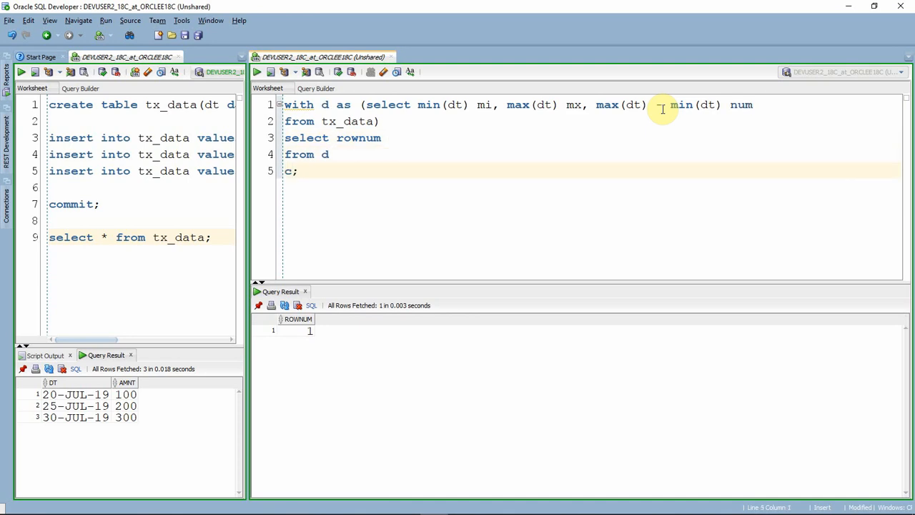
{"action": "type", "text": "onnect"}
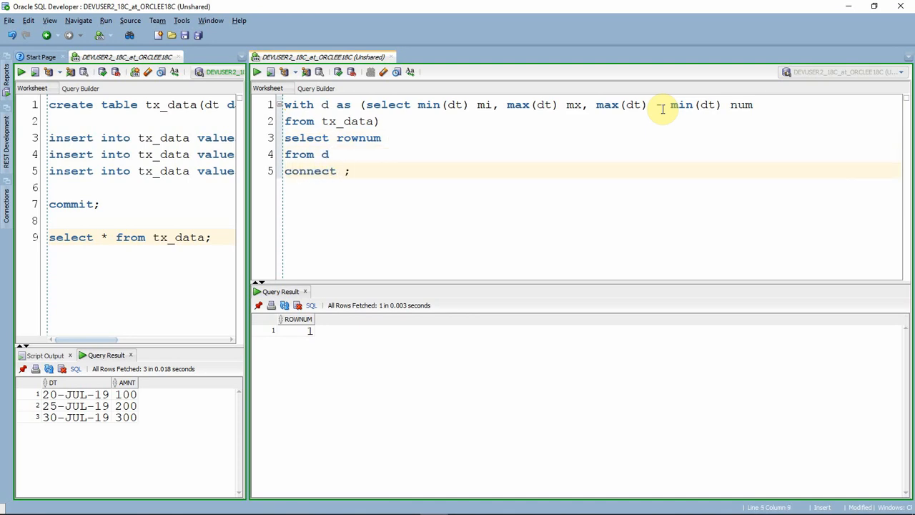
{"action": "type", "text": "by level"}
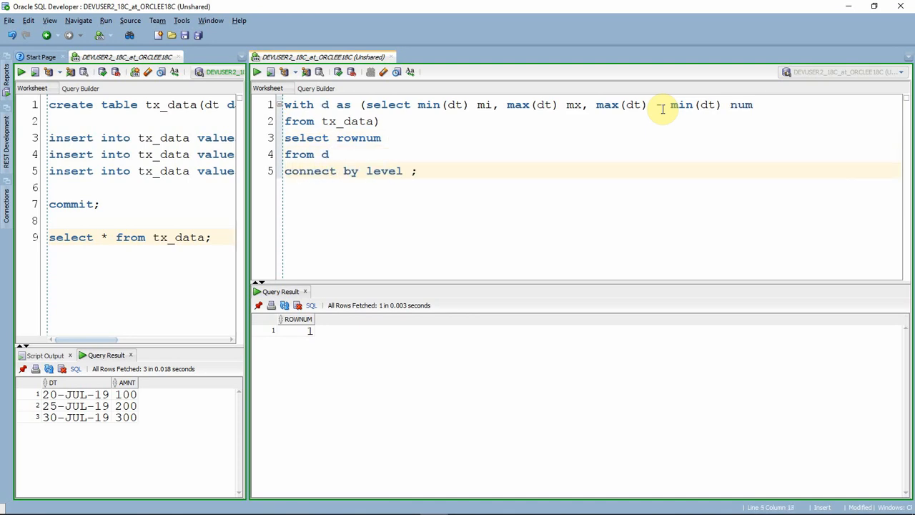
{"action": "type", "text": "<= 5"}
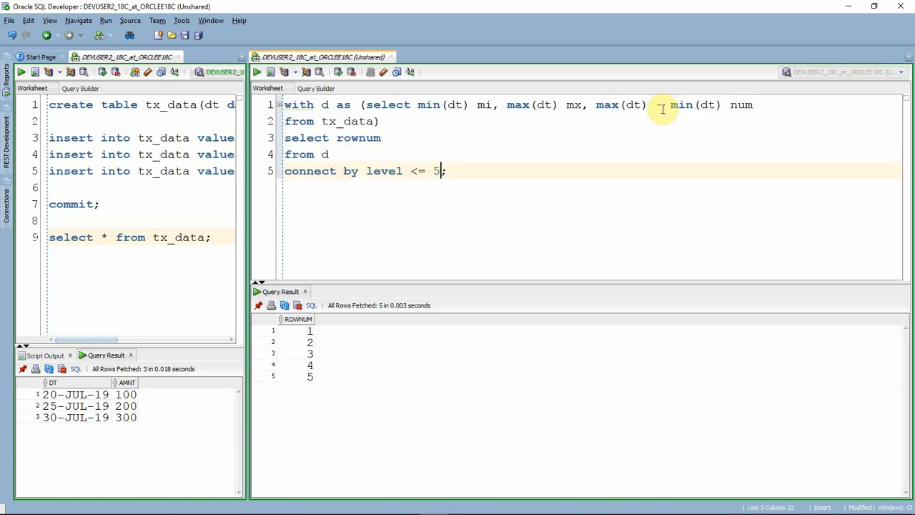
Replace 5 with num+1 and rownum with level-1 so offsets 0 through 10 are returned
{"action": "double_click", "coordinate": [436, 171]}
{"action": "type", "text": "num"}
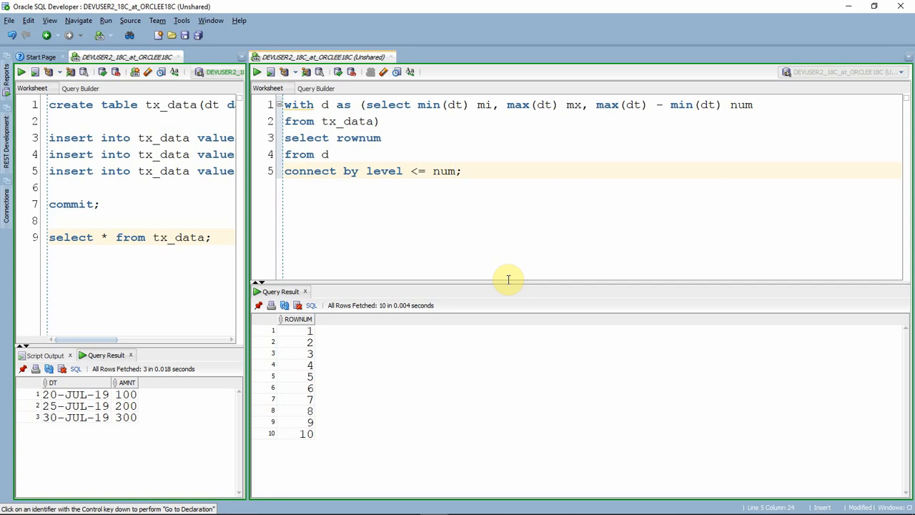
{"action": "type", "text": "+1"}
{"action": "left_click", "coordinate": [593, 138]}
{"action": "type", "text": "-1"}
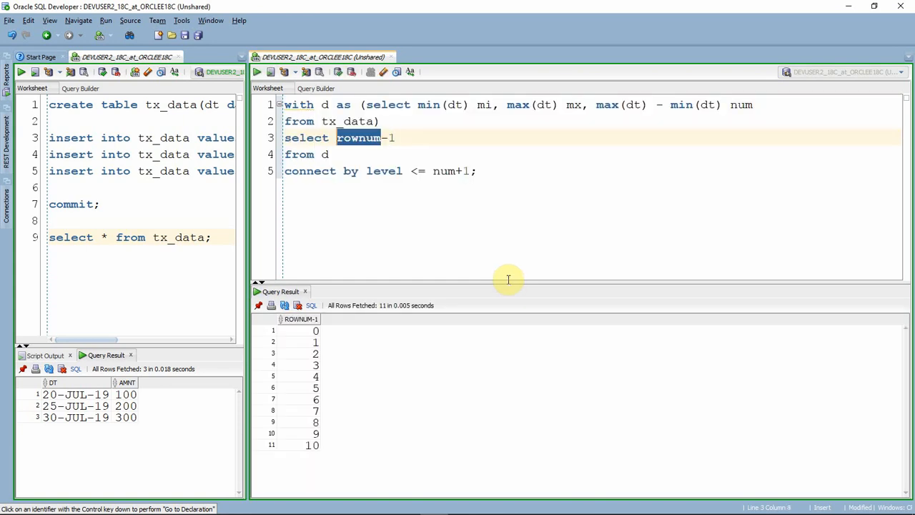
{"action": "type", "text": "level"}
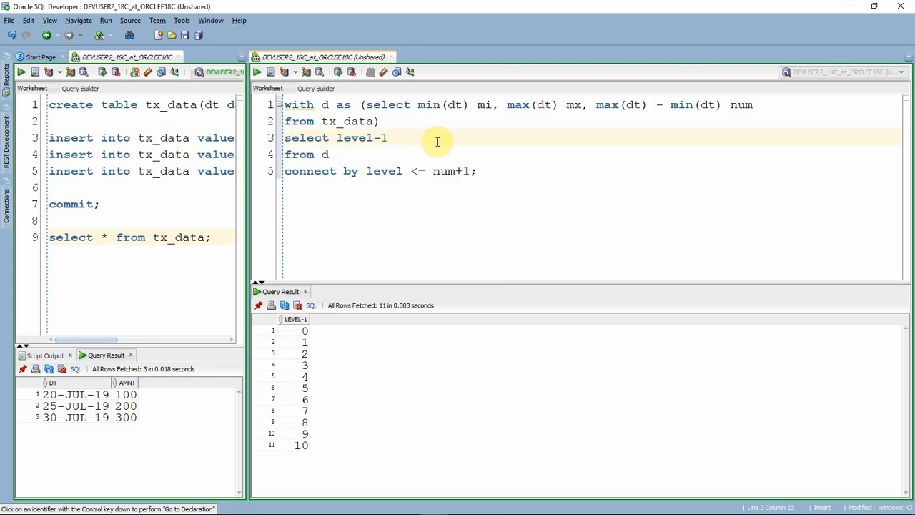
Add mi to level-1 so the generator yields the dates 20-JUL-19 to 30-JUL-19
{"action": "type", "text": ","}
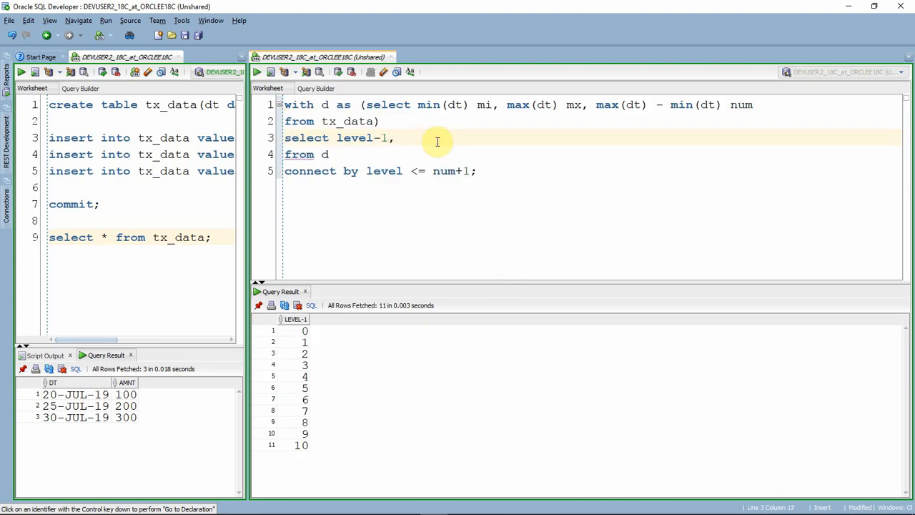
{"action": "double_click", "coordinate": [485, 105]}
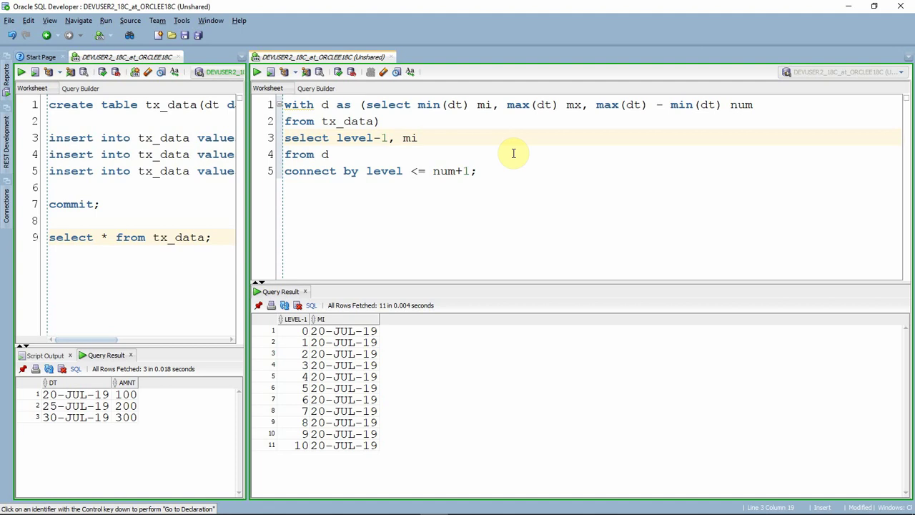
{"action": "key", "text": "BackSpace"}
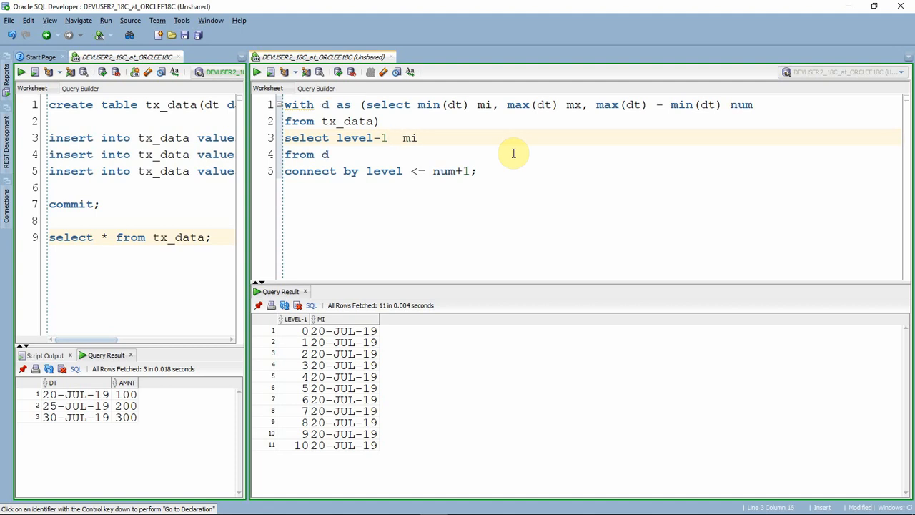
{"action": "type", "text": "+"}
{"action": "left_click", "coordinate": [335, 121]}
{"action": "type", "text": ","}
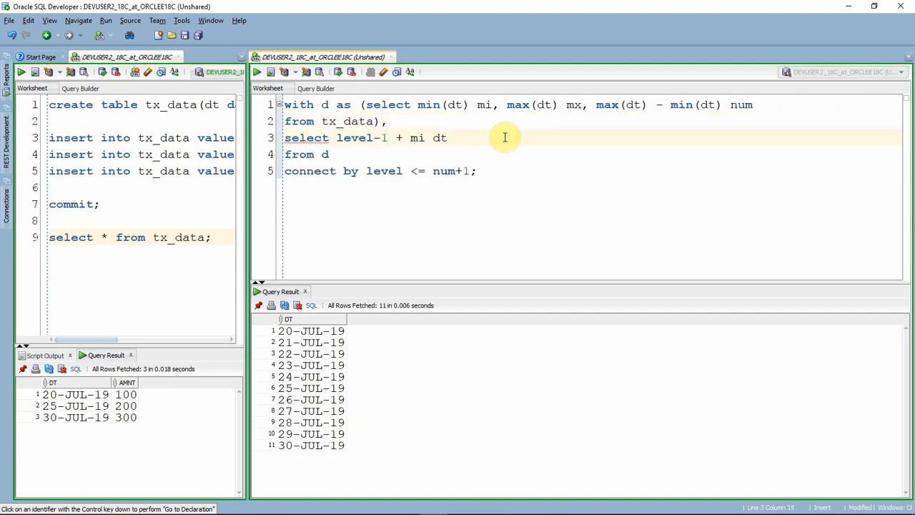
Wrap the date generator as a second CTE d1 and close its parenthesis
{"action": "type", "text": "d1 as ("}
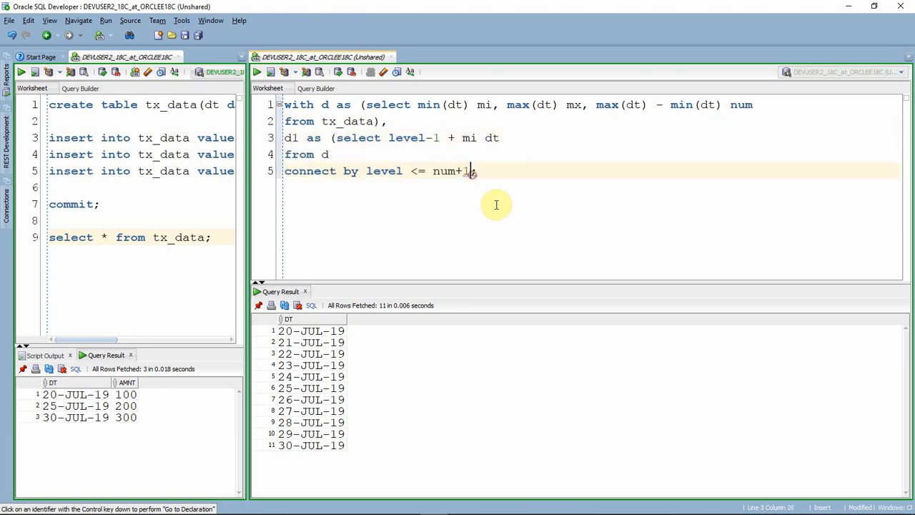
{"action": "type", "text": ")"}
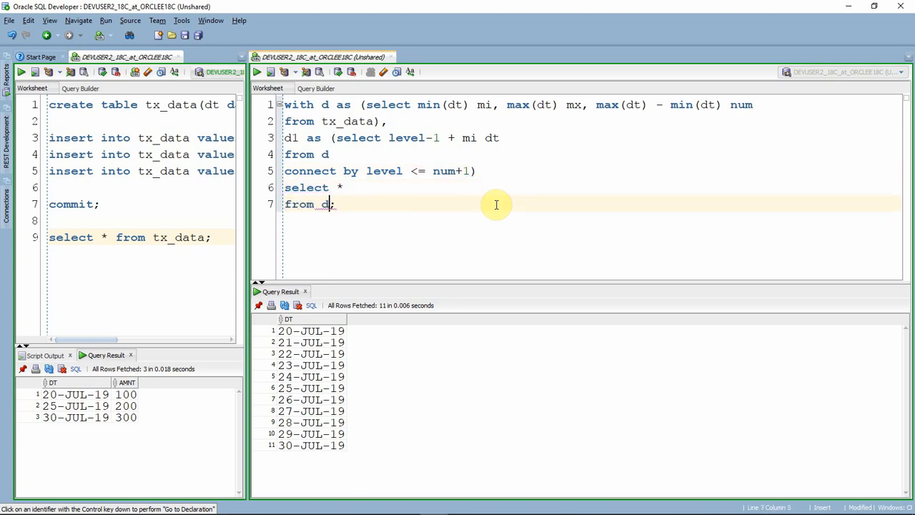
Join d1 to tx_data where d1.dt = tx_data.dt, returning the three transaction rows
{"action": "type", "text": "1"}
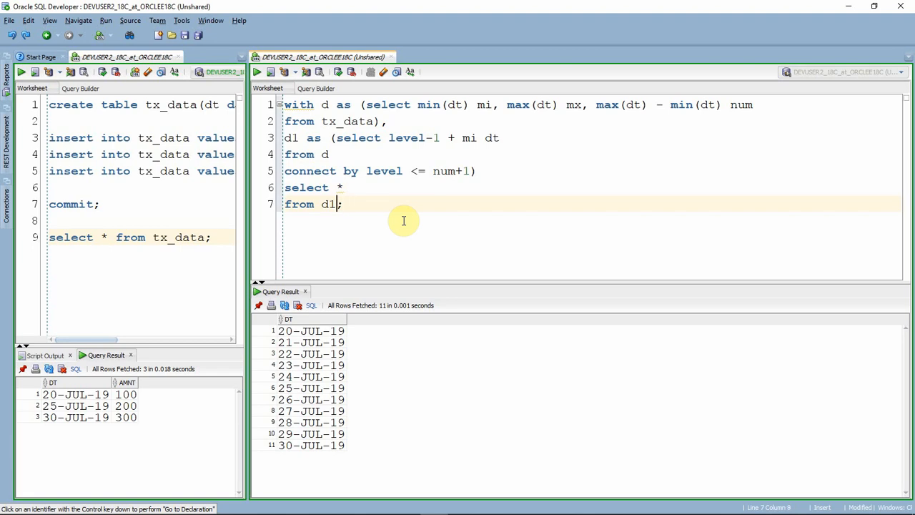
{"action": "type", "text": ", tx_data"}
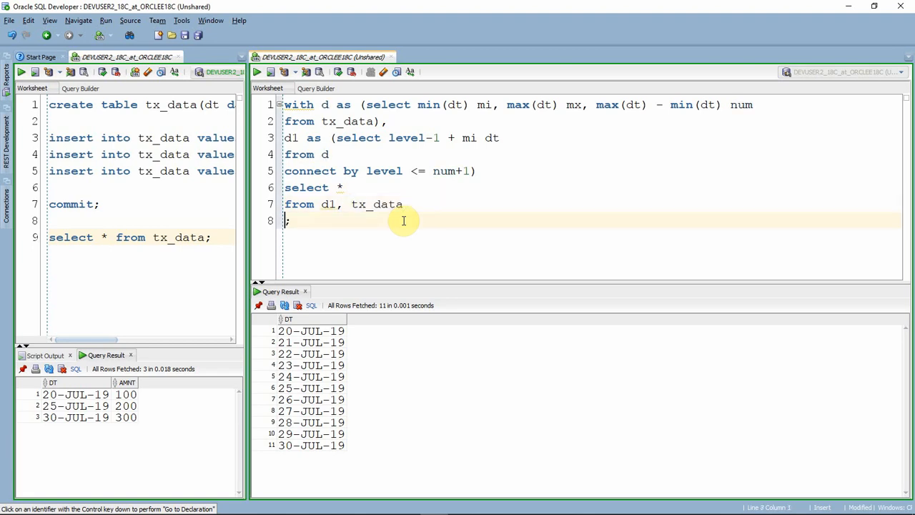
{"action": "type", "text": "where d1."}
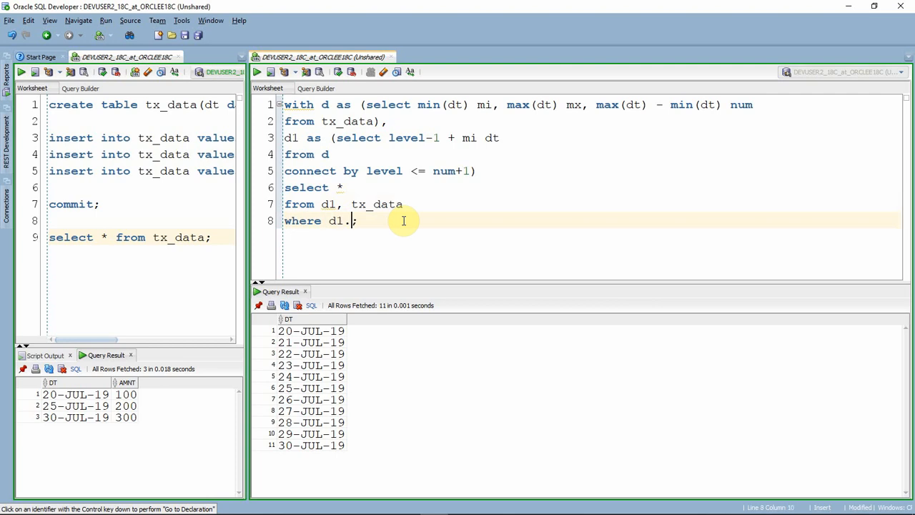
{"action": "type", "text": "dt ="}
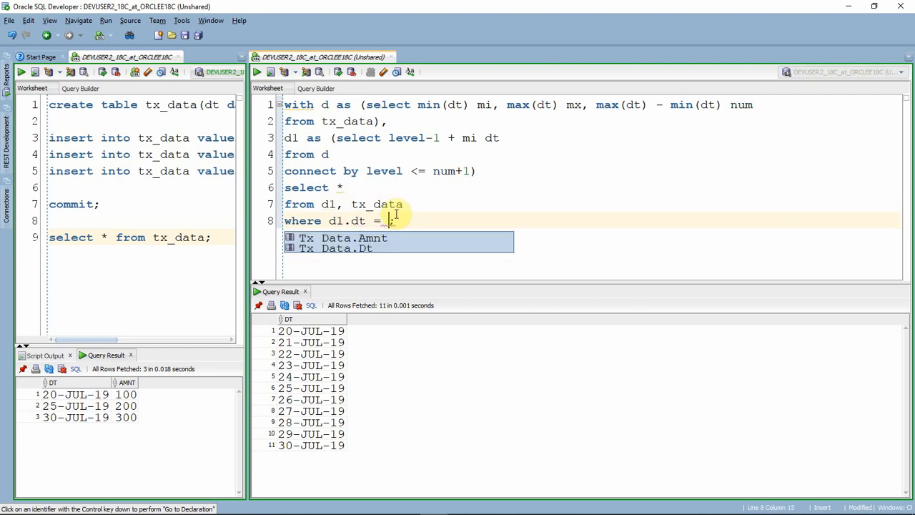
{"action": "type", "text": "tx_data;"}
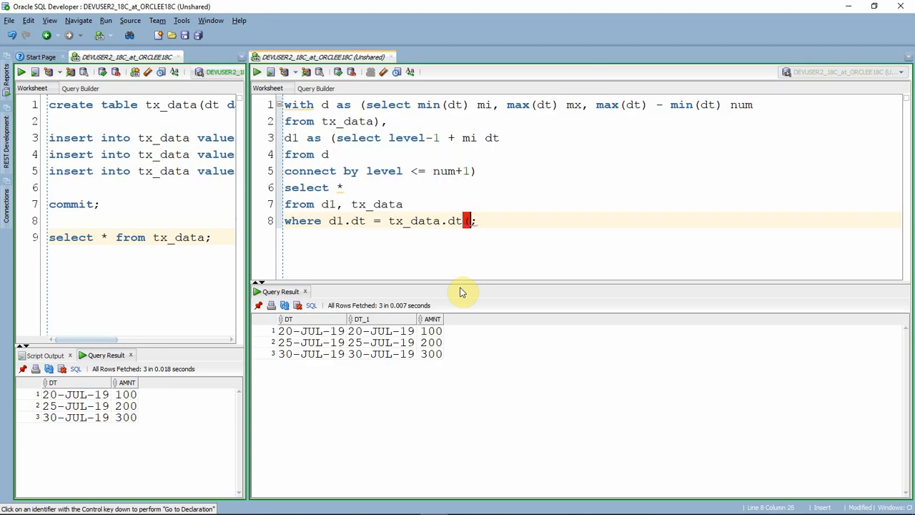
Outer-join tx_data.dt with (+), order by d1.dt, then rewrite as d1 left outer join tx_data
{"action": "type", "text": "(+)"}
{"action": "type", "text": "order;"}
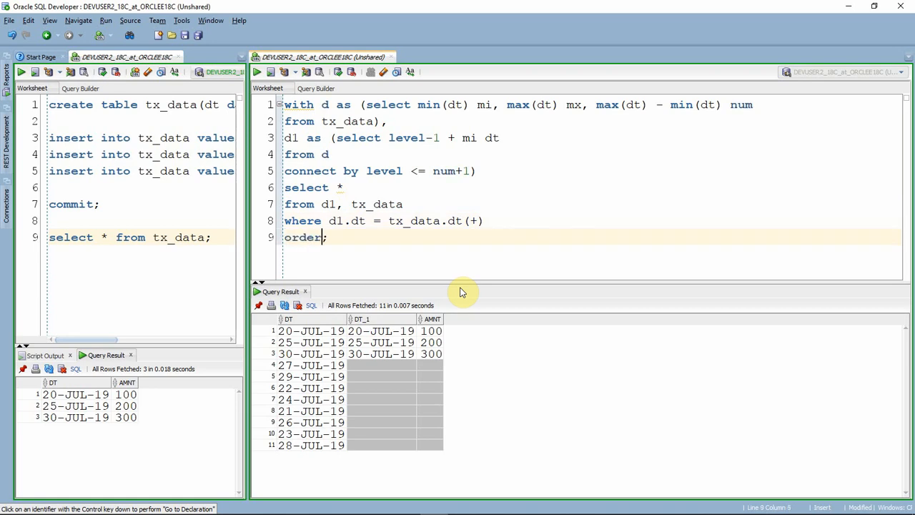
{"action": "type", "text": "by"}
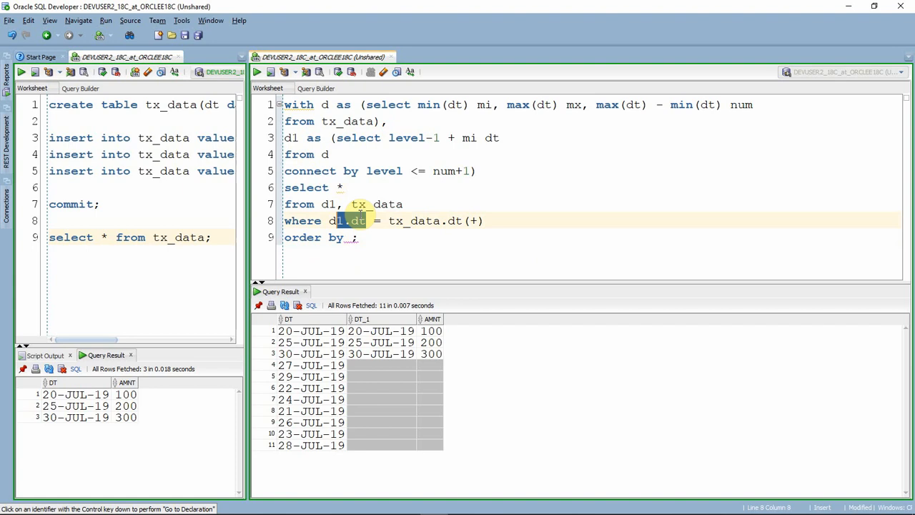
{"action": "type", "text": "d1.dt"}
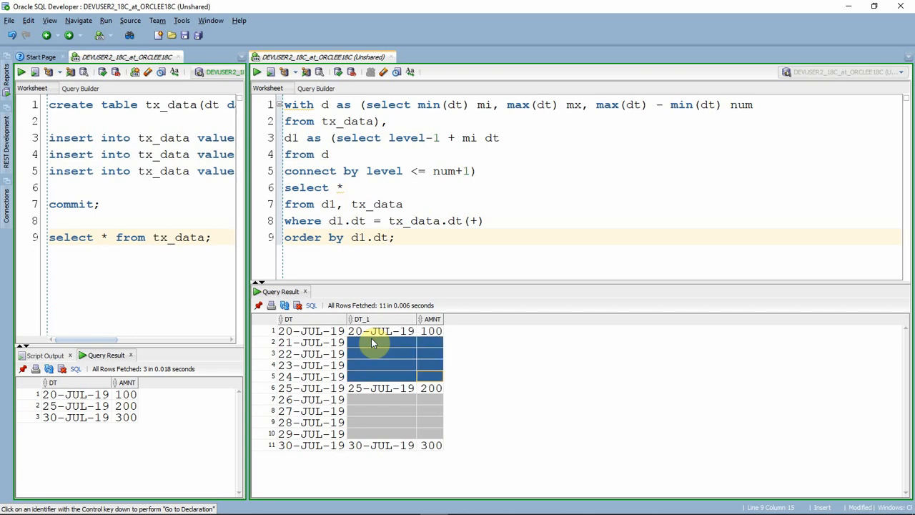
{"action": "mouse_move", "coordinate": [376, 408]}
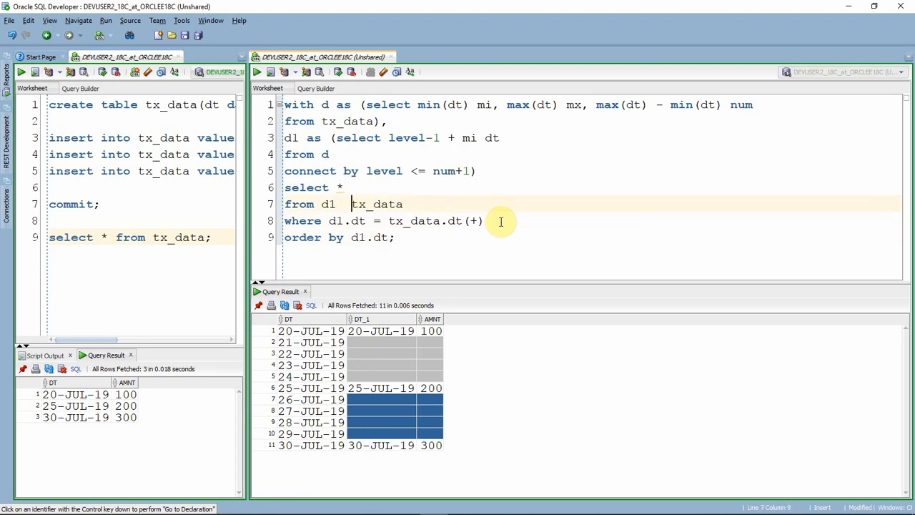
{"action": "type", "text": "left outer join"}
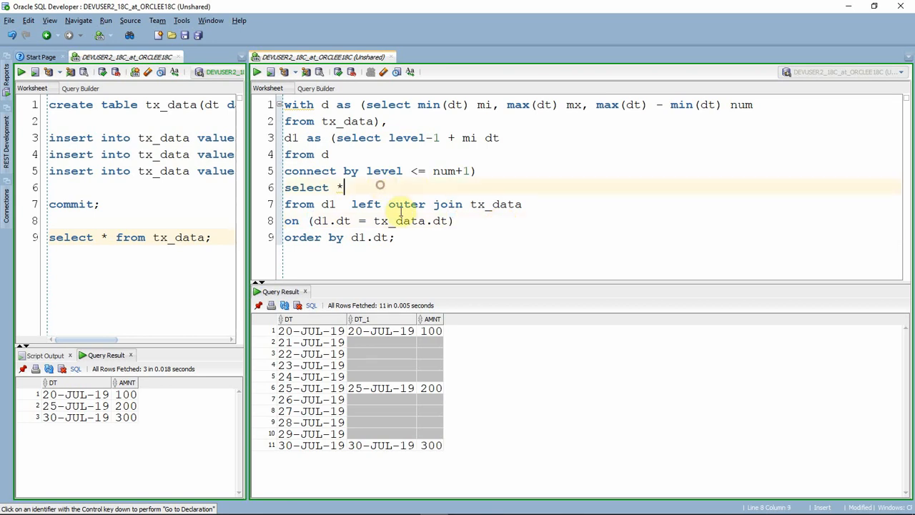
Select d1.dt, amnt instead of *, and begin a last_value(amnt column
{"action": "key", "text": "BackSpace"}
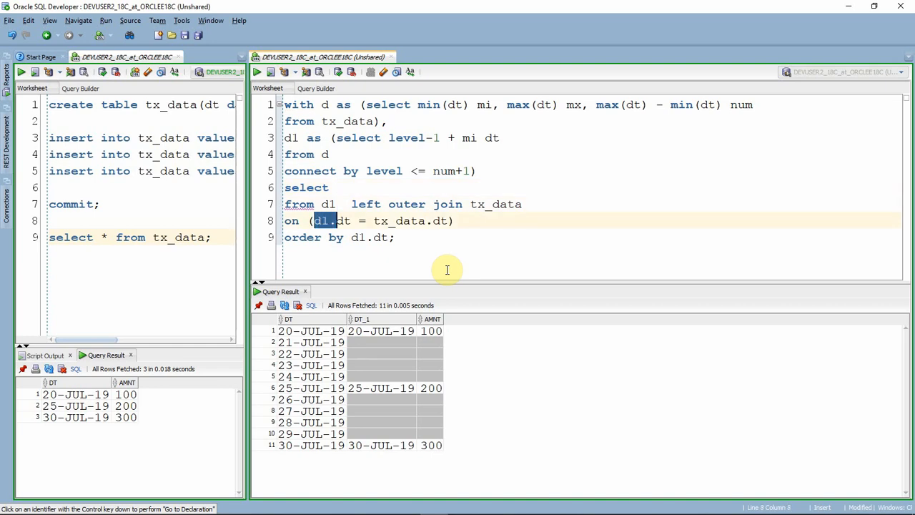
{"action": "type", "text": "d1.dt"}
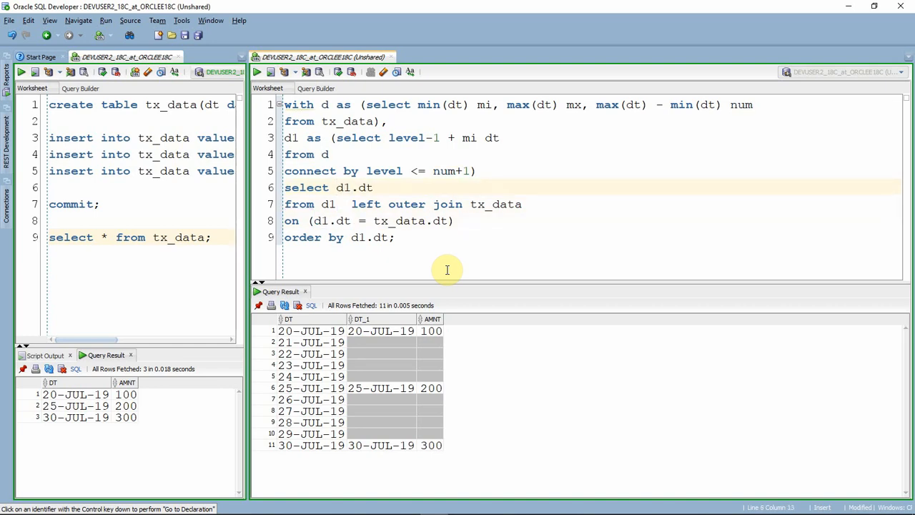
{"action": "type", "text": ",amnt"}
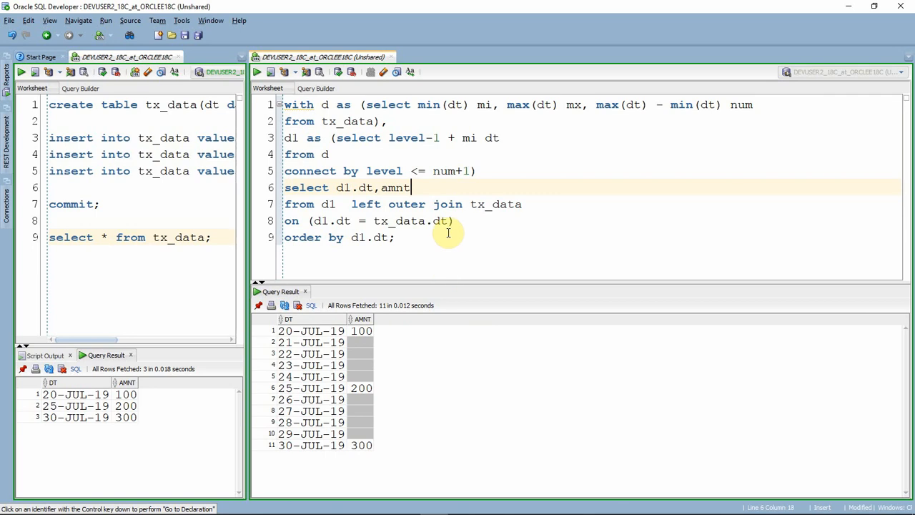
{"action": "type", "text": ",amnt"}
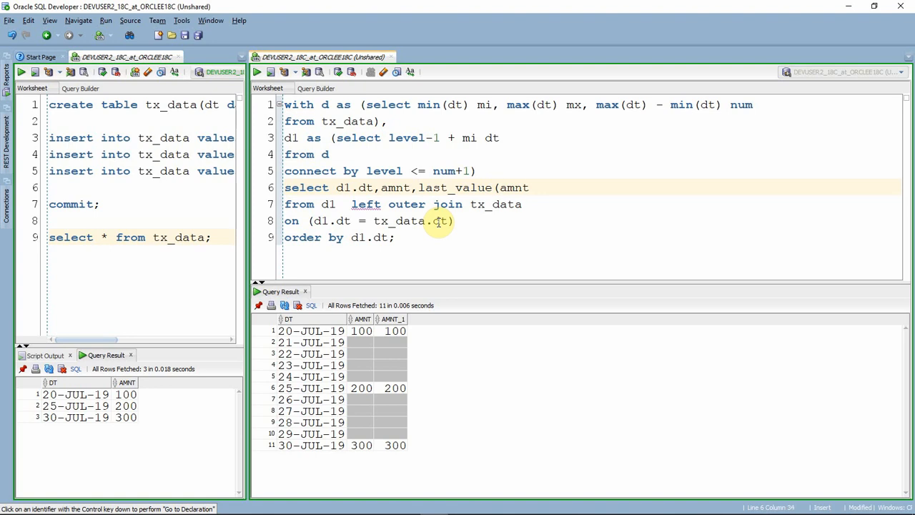
Complete last_value(amnt ignore nulls) over(order by d1.dt) to carry amounts forward
{"action": "type", "text": ")"}
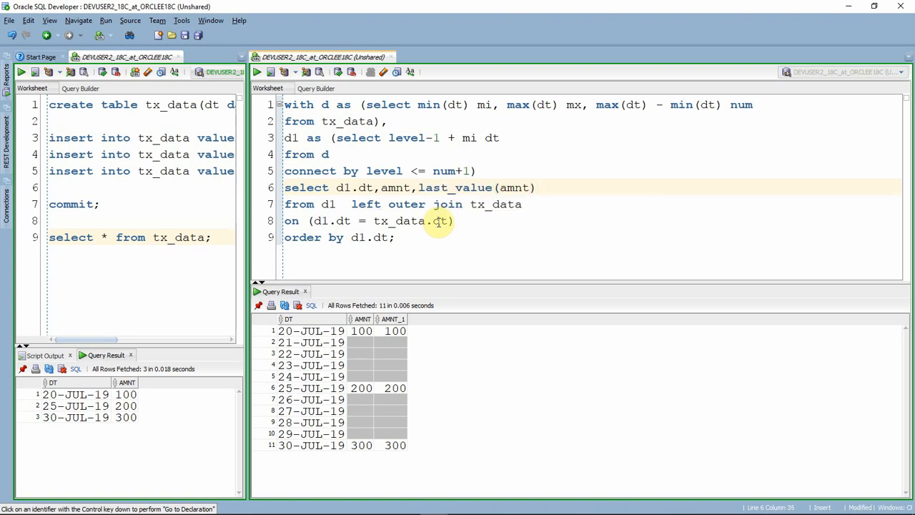
{"action": "type", "text": "over(order by d1.dt)"}
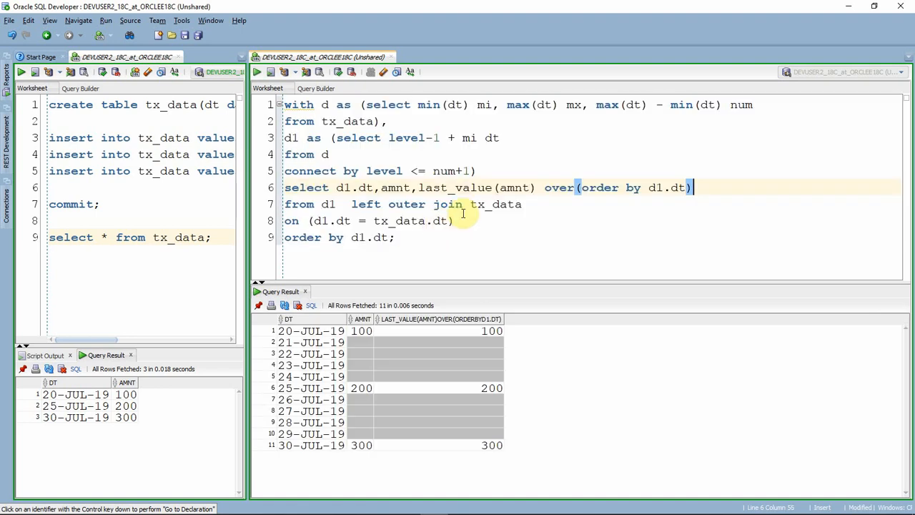
{"action": "mouse_move", "coordinate": [555, 232]}
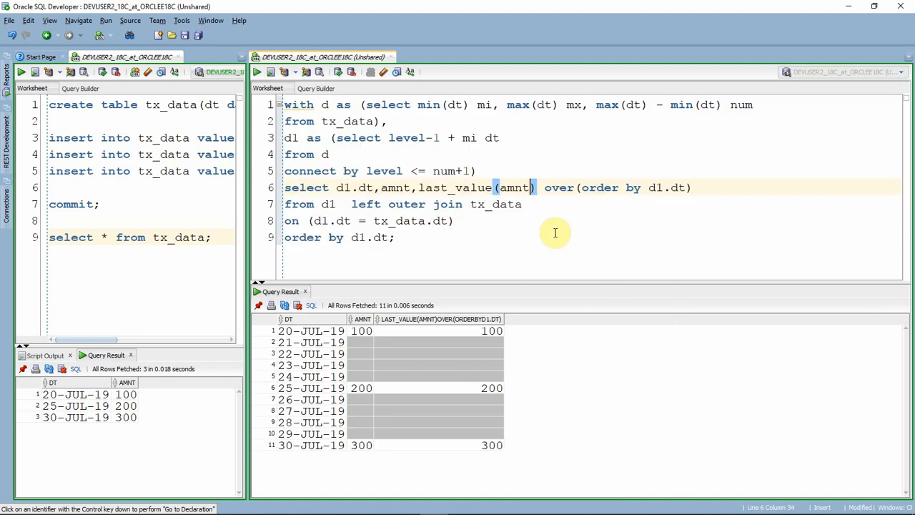
{"action": "type", "text": "ignore nulls"}
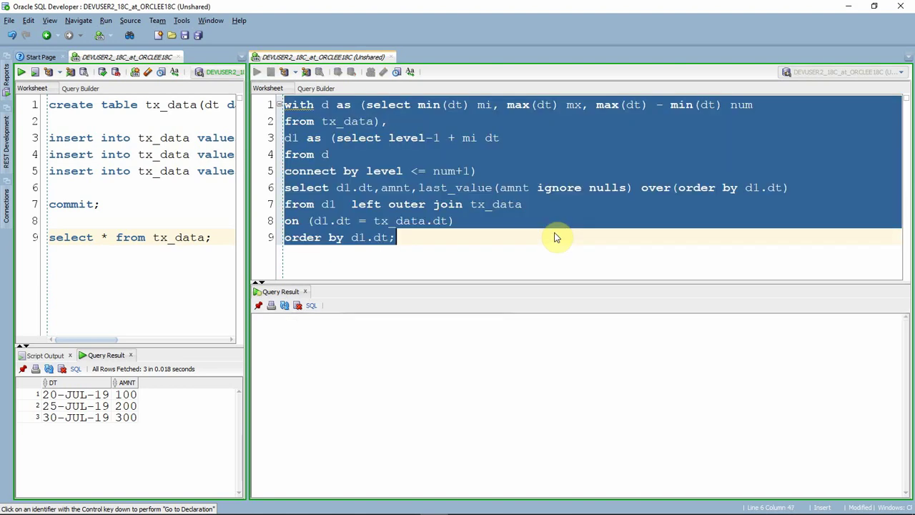
Highlight the filled 100 and 200 values, then remove the raw amnt column from the select
{"action": "left_click", "coordinate": [256, 72]}
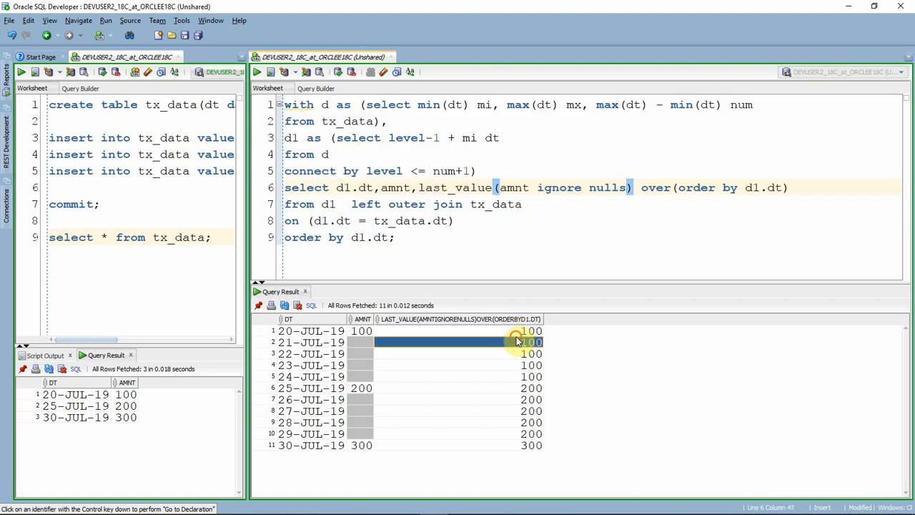
{"action": "left_click_drag", "start_coordinate": [518, 341], "coordinate": [530, 375]}
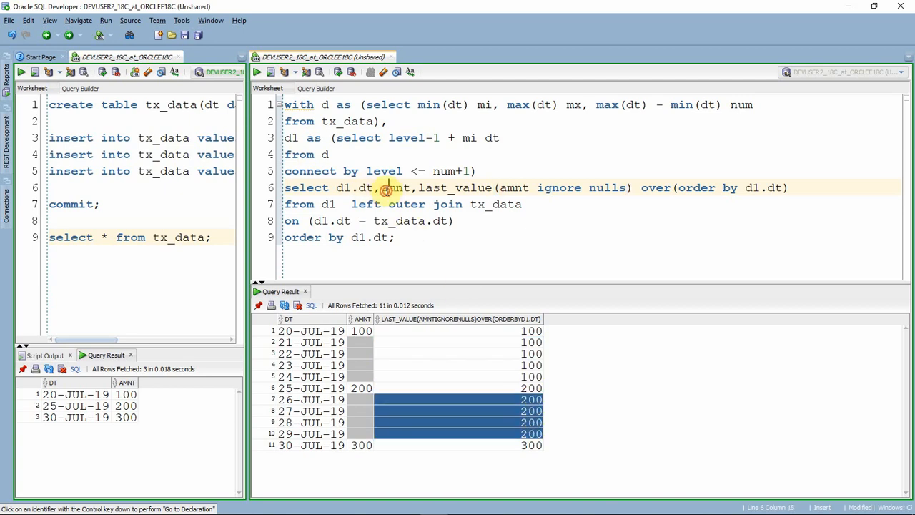
{"action": "key", "text": "ctrl+a"}
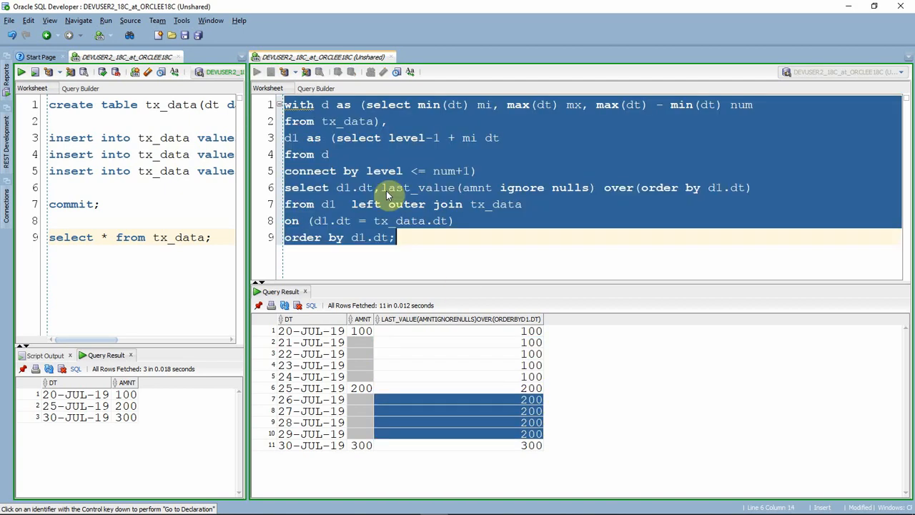